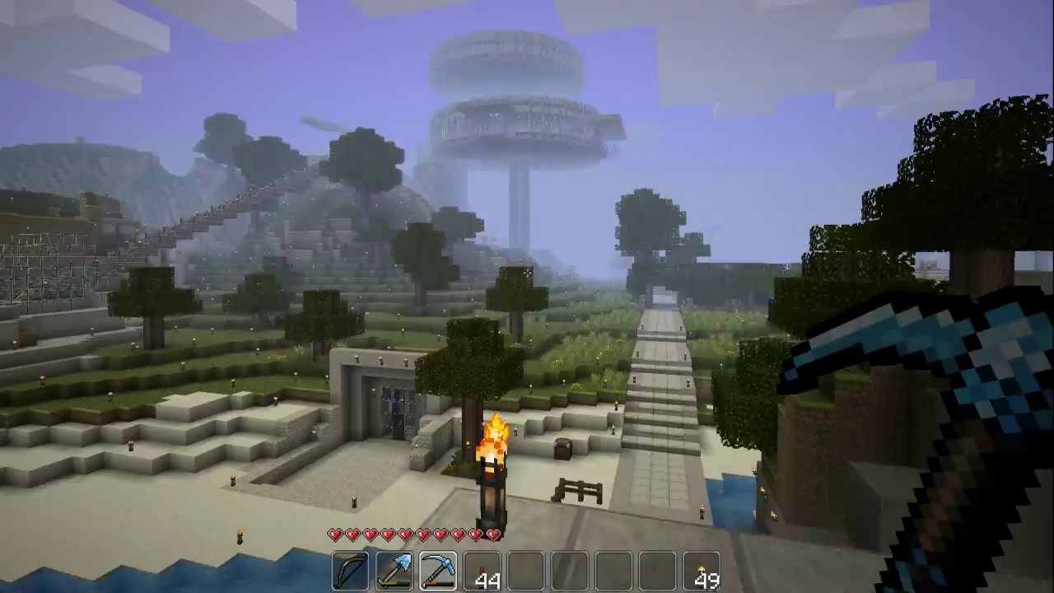
pyautogui.moveTo(527, 296)
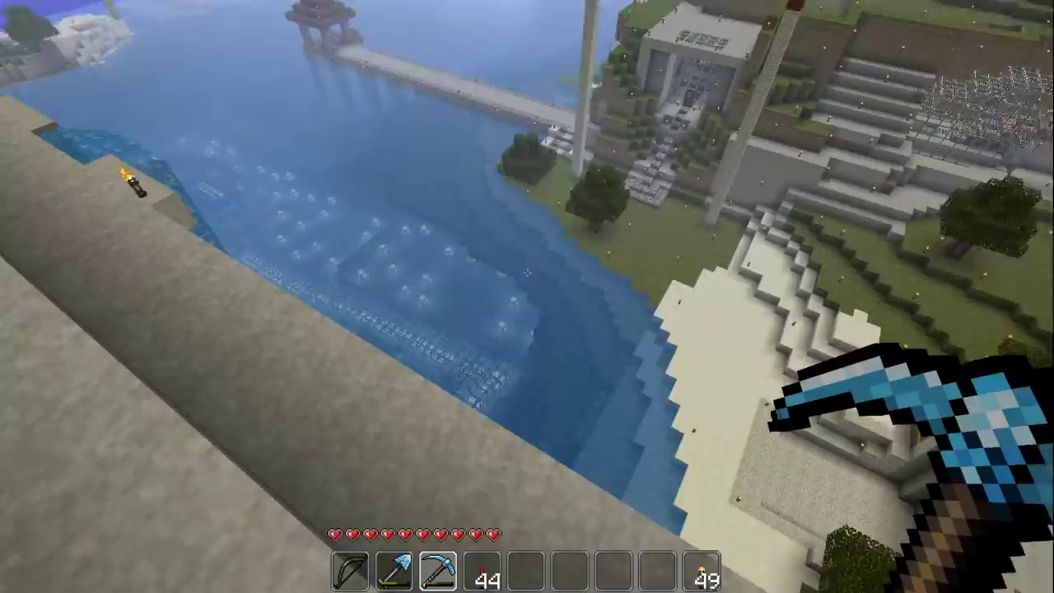
pyautogui.moveTo(527, 296)
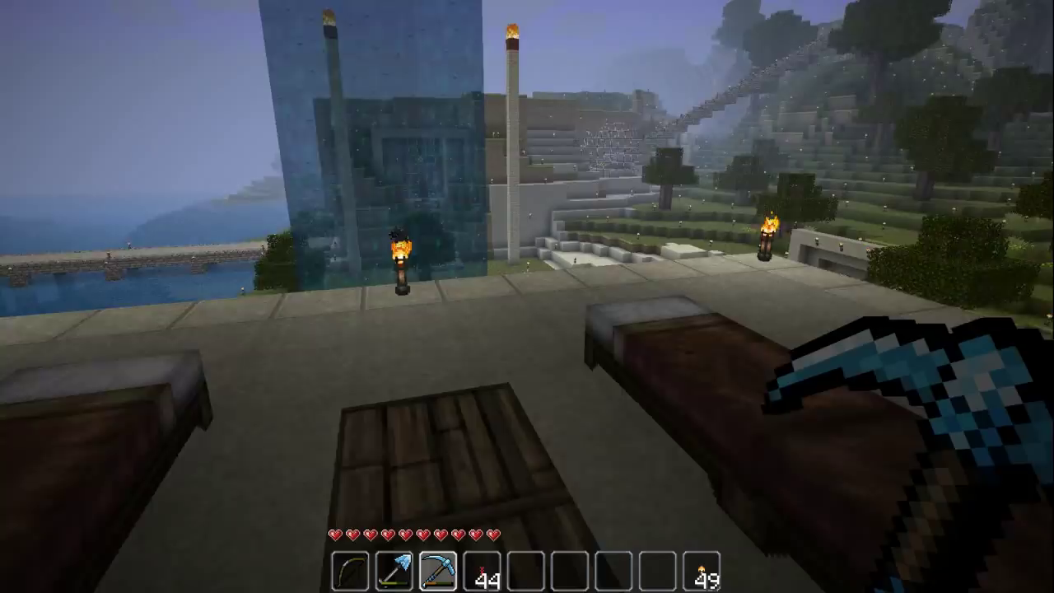
pyautogui.moveTo(527, 296)
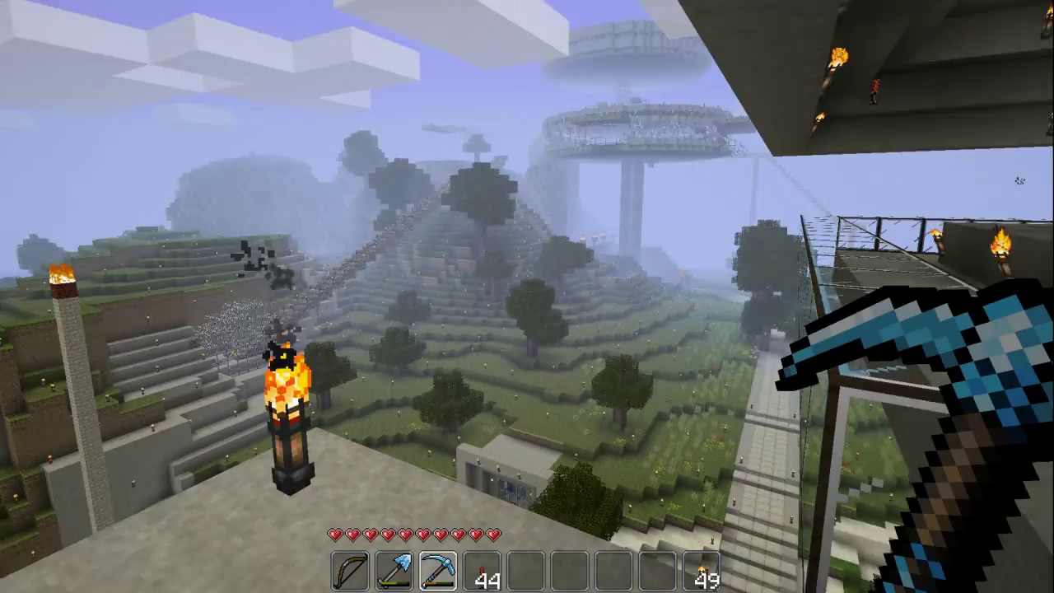
pyautogui.moveTo(527, 297)
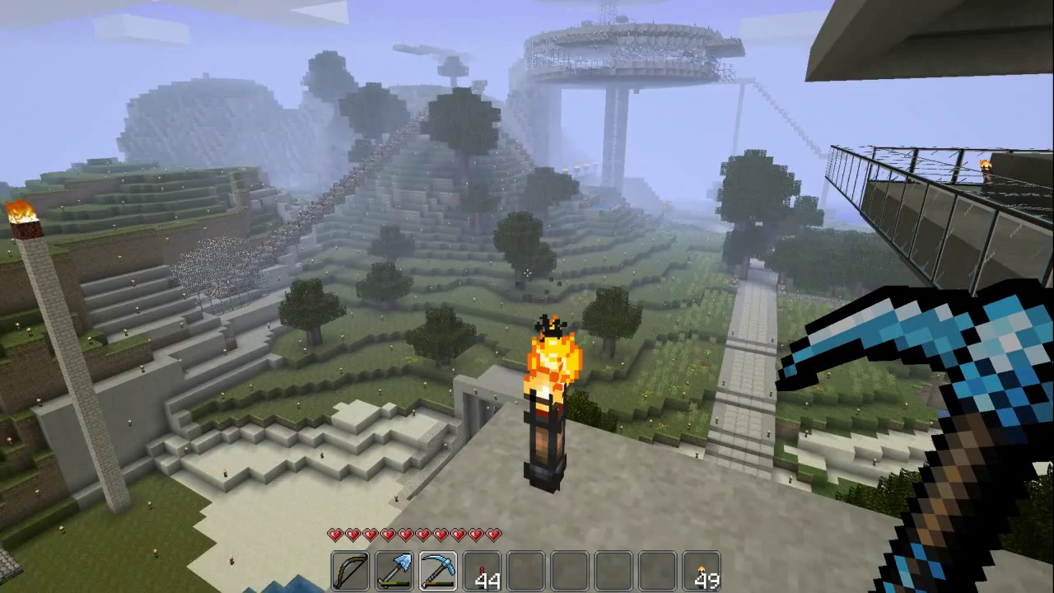
pyautogui.moveTo(527, 297)
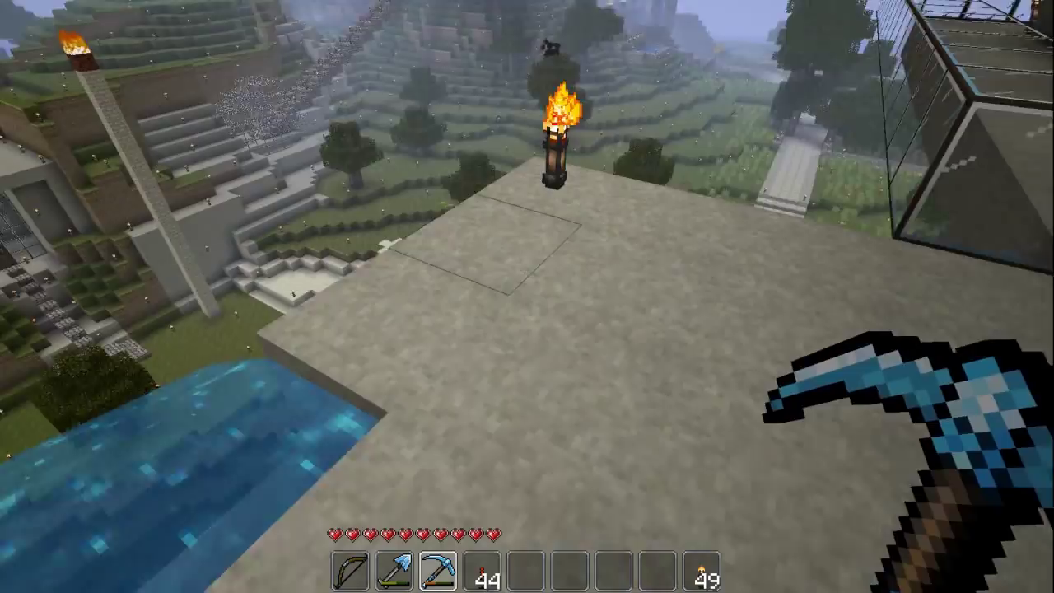
pyautogui.moveTo(527, 297)
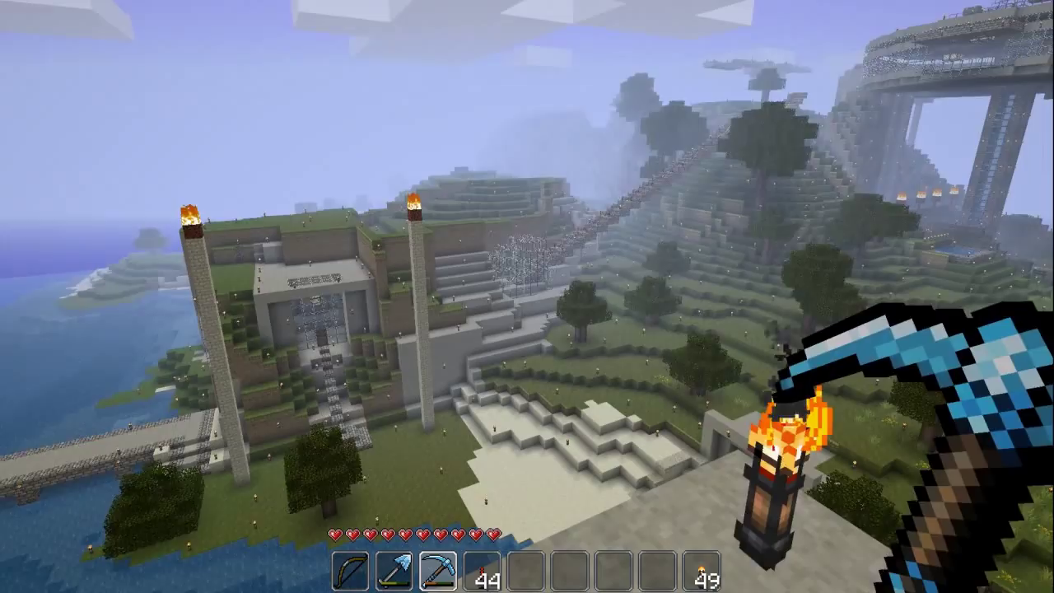
pyautogui.moveTo(527, 296)
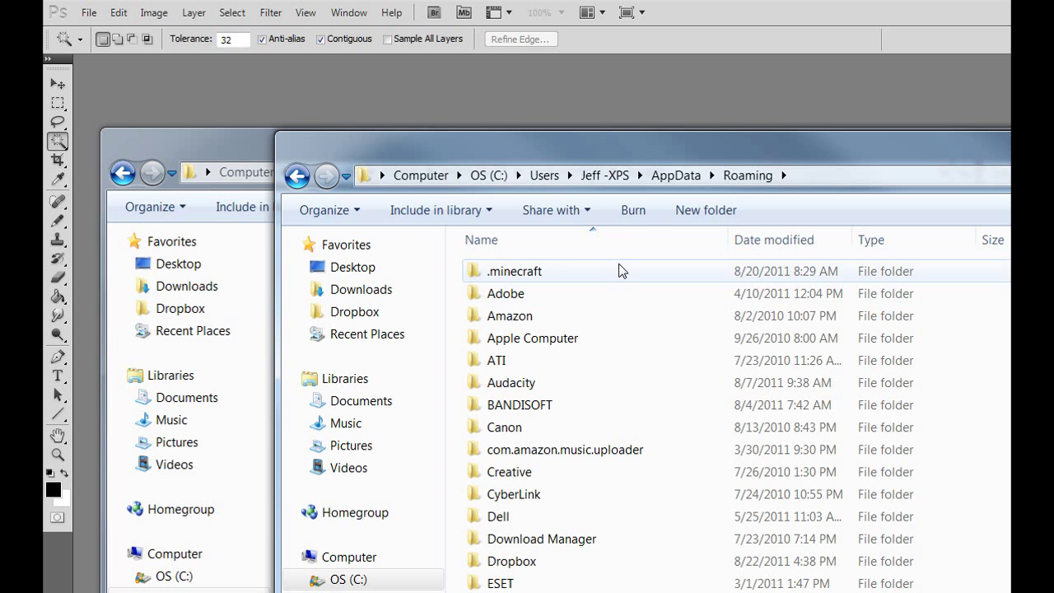
# Navigate into .minecraft's texturepacks folder and into the johnsmith_V7.4 pack.
pyautogui.doubleClick(514, 270)
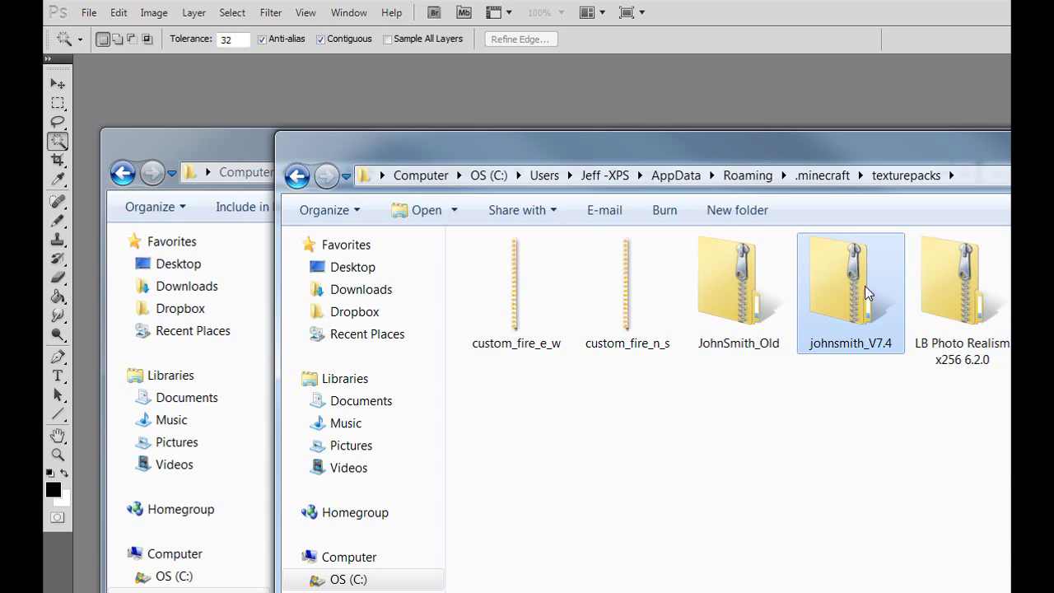
pyautogui.doubleClick(849, 280)
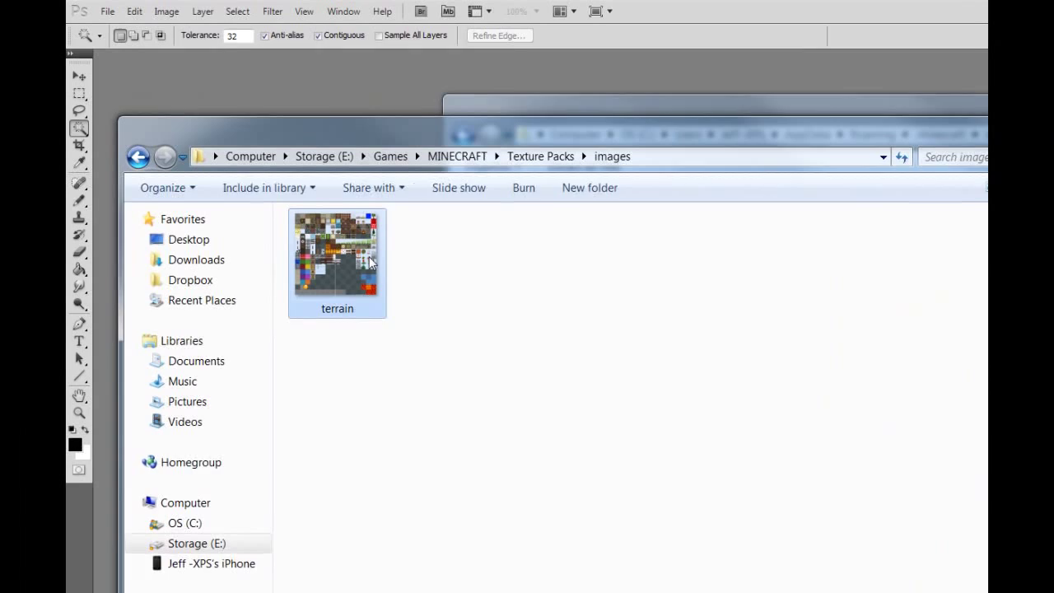
# Enter the images folder and launch terrain.png for editing.
pyautogui.doubleClick(335, 250)
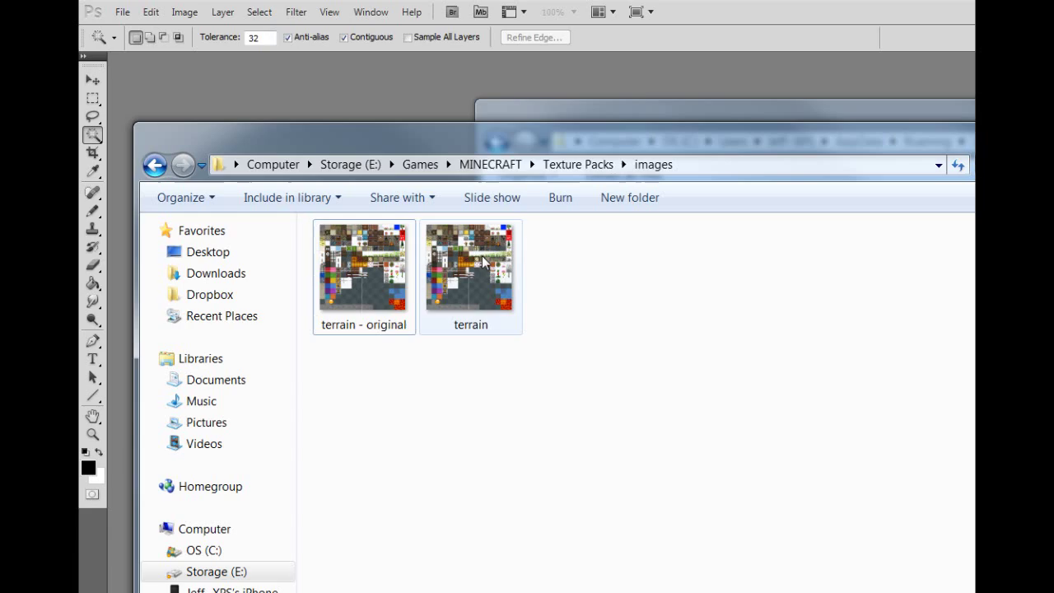
pyautogui.doubleClick(471, 266)
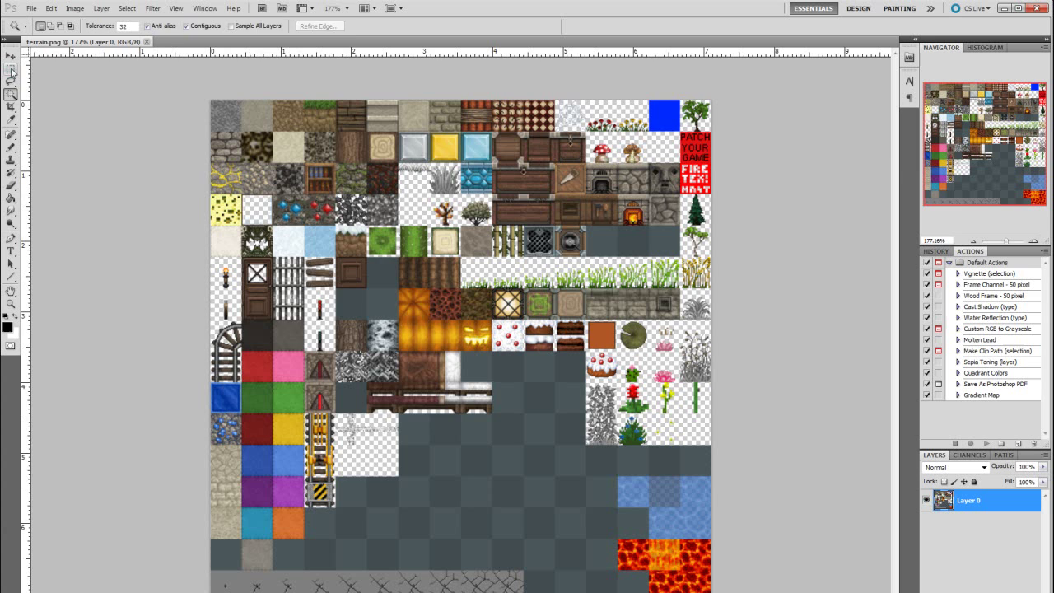
# Show the terrain sheet in Photoshop and pick the Rectangular Marquee tool.
pyautogui.click(10, 58)
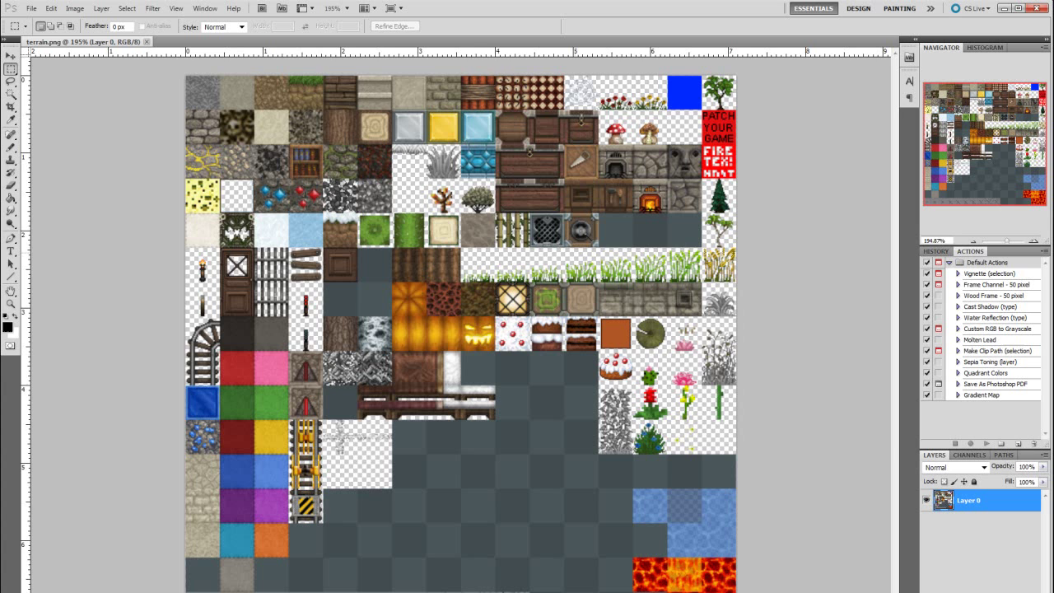
pyautogui.moveTo(175, 73)
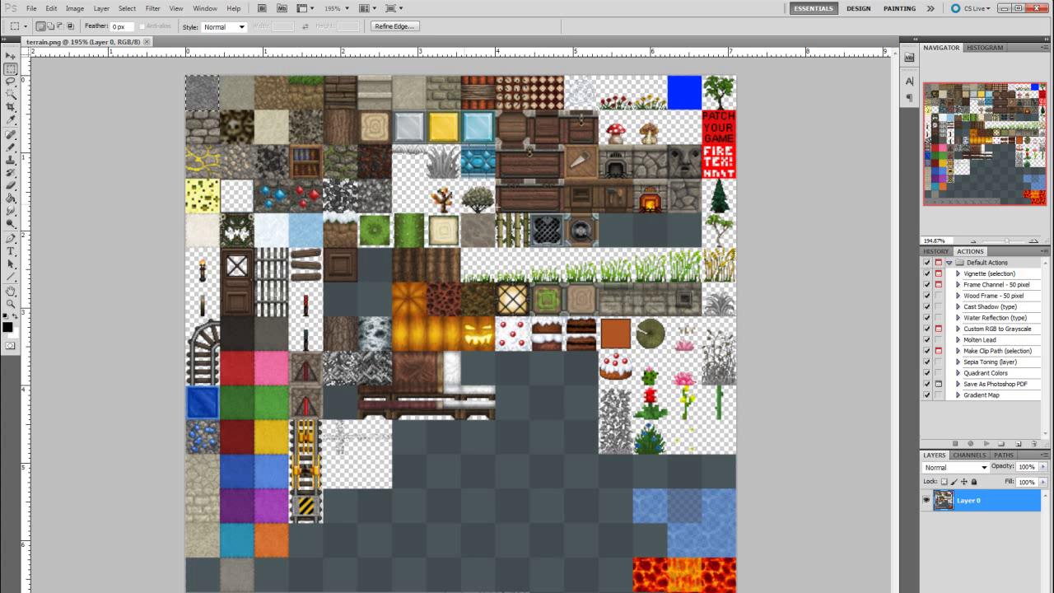
pyautogui.click(201, 93)
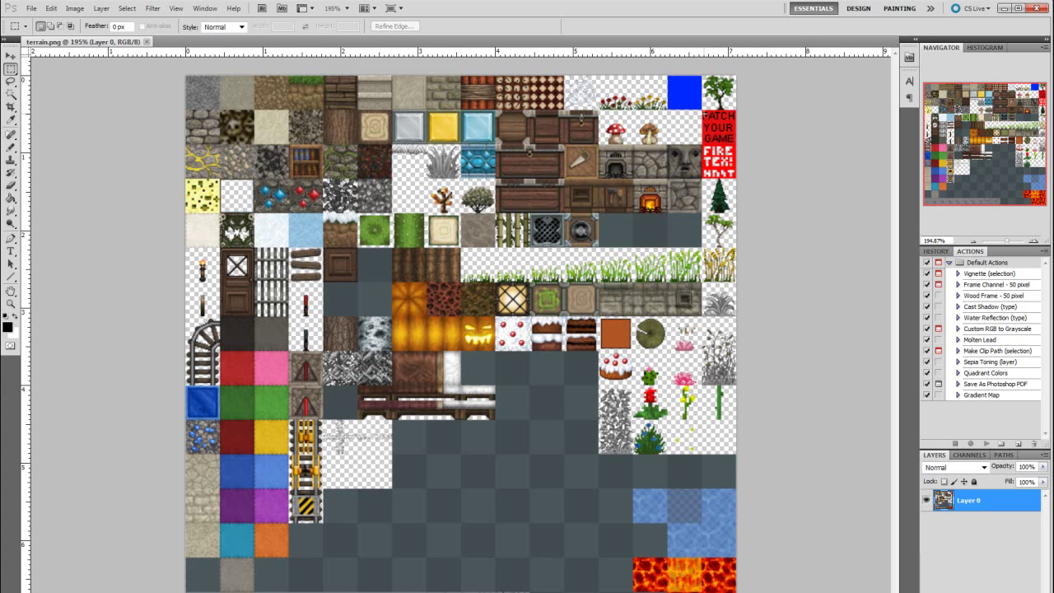
pyautogui.moveTo(173, 263)
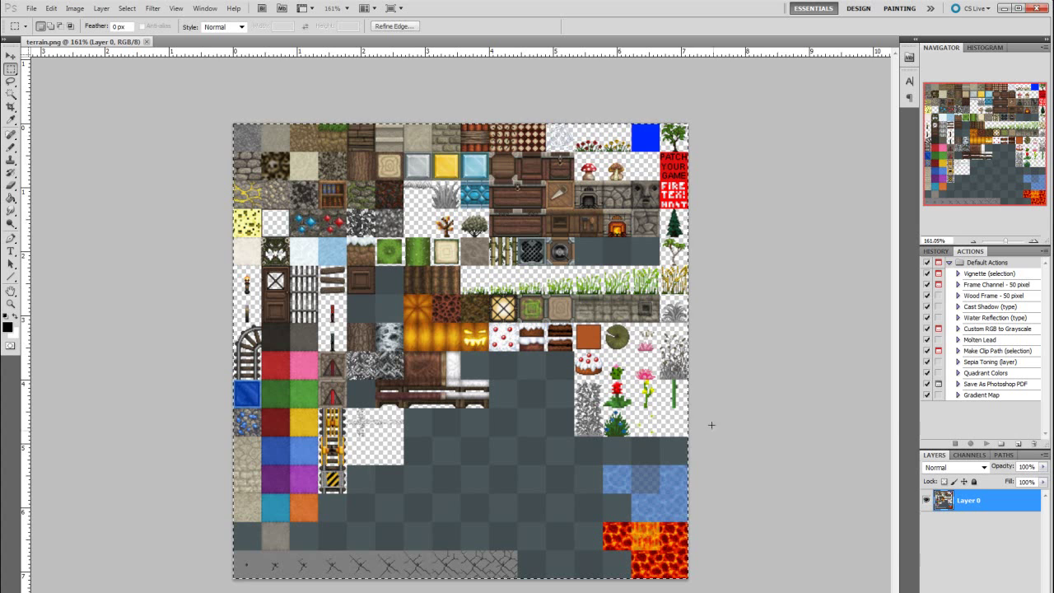
pyautogui.moveTo(726, 453)
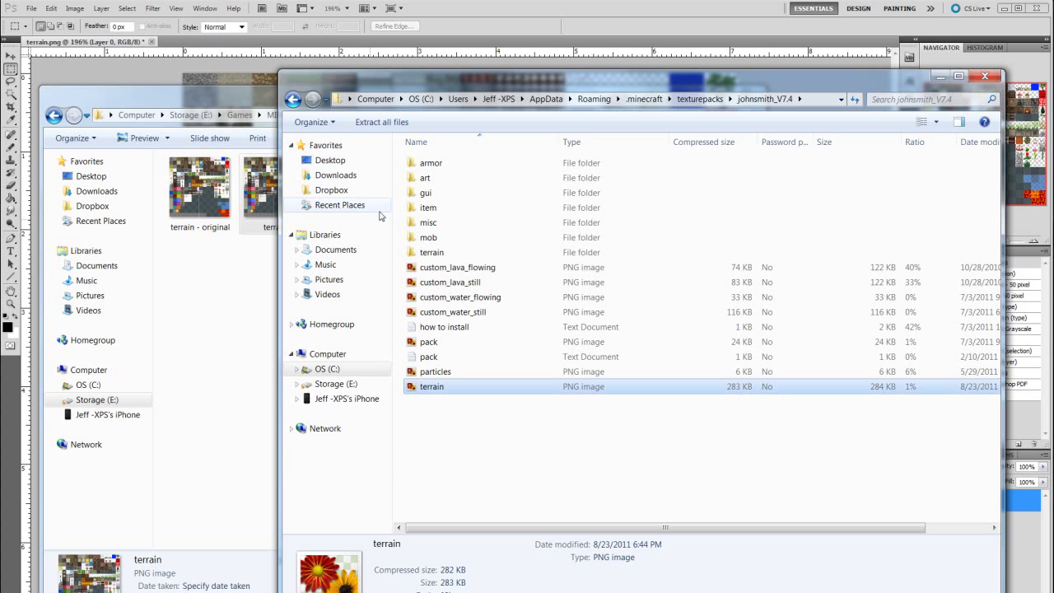
# Bring up the context menu on terrain.png inside the johnsmith_V7.4 archive to delete it.
pyautogui.rightClick(431, 386)
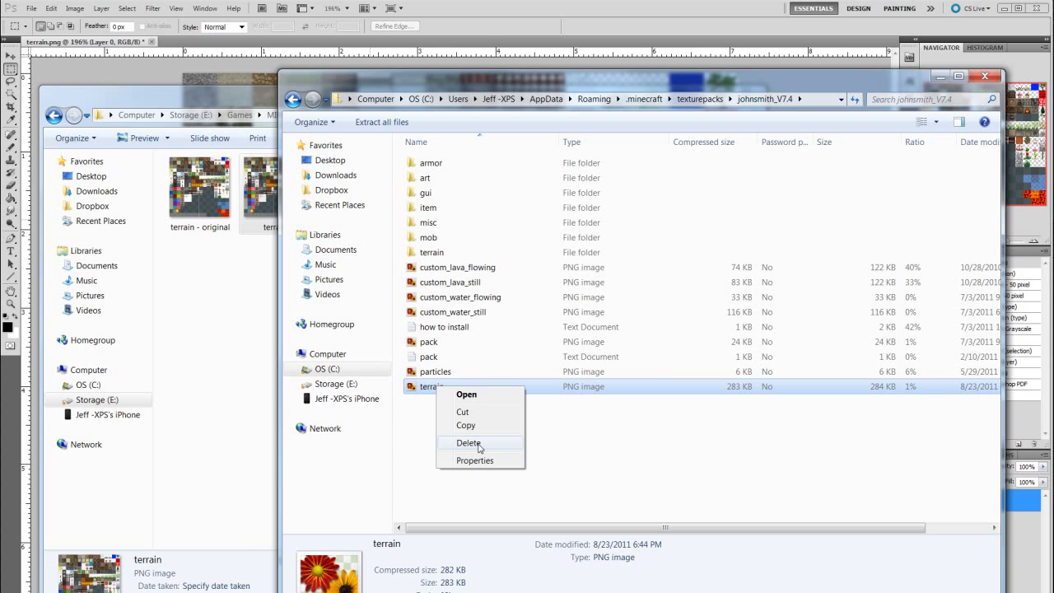